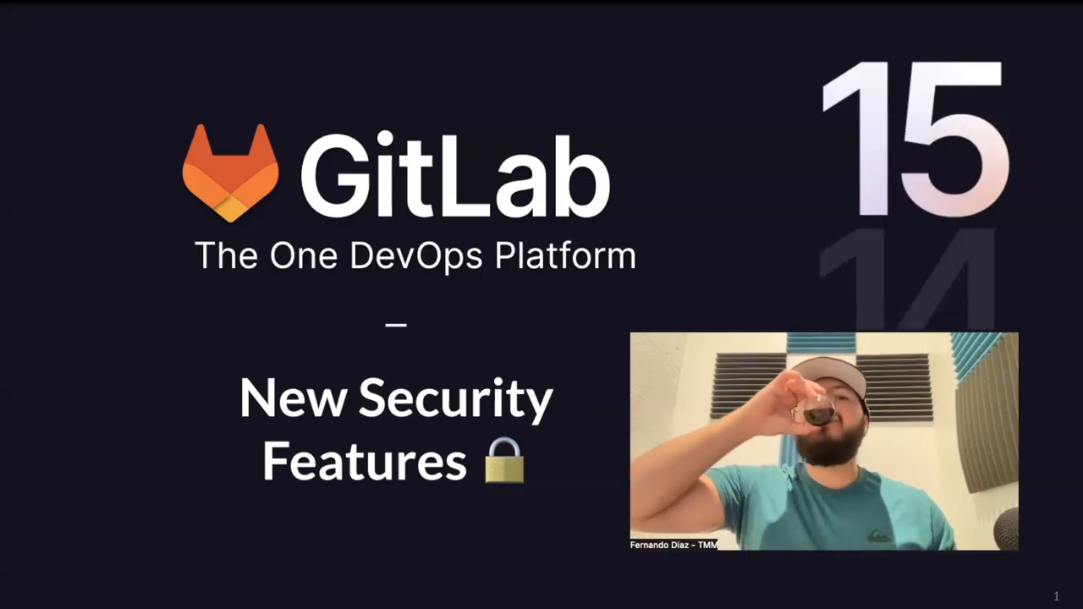
- Advance past the title slide to the Playground Public project overview
key(Right)
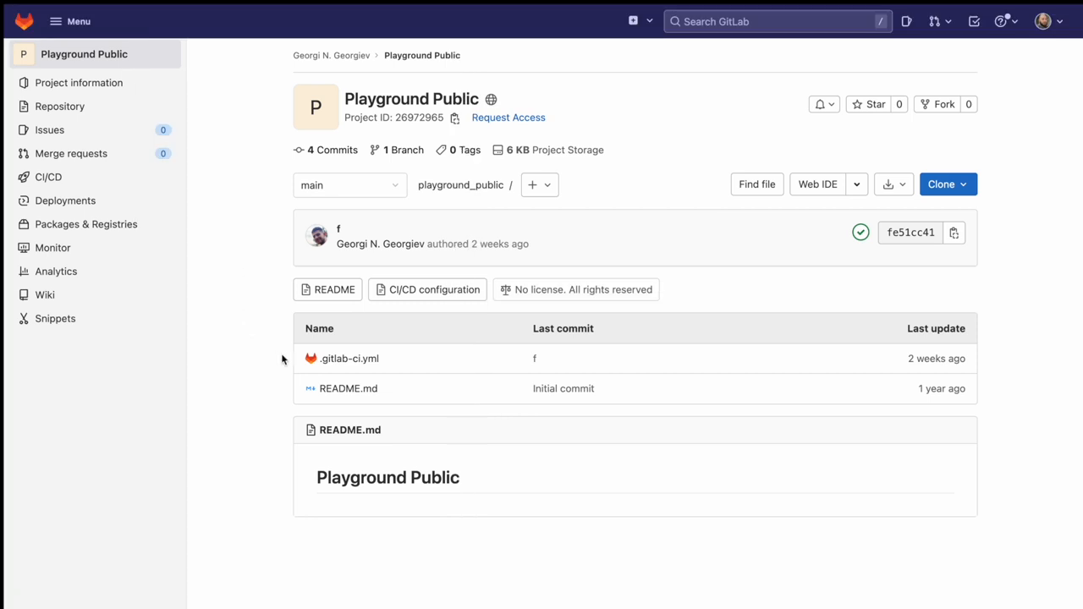
- View .gitlab-ci.yml with RUNNER_GENERATE_ARTIFACTS_METADATA set to true
click(348, 358)
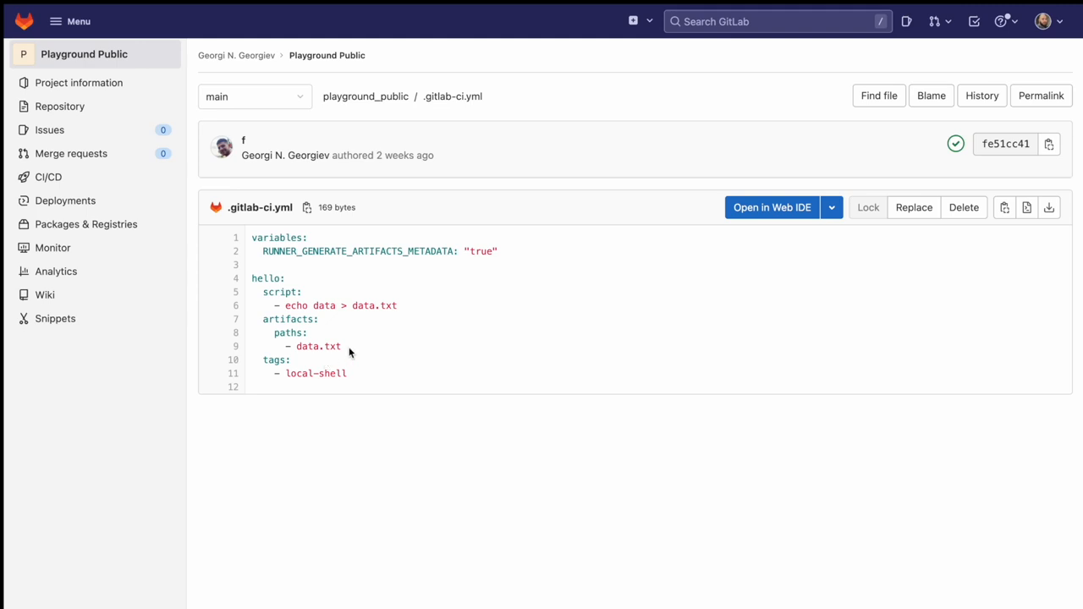
mouse_move(284, 291)
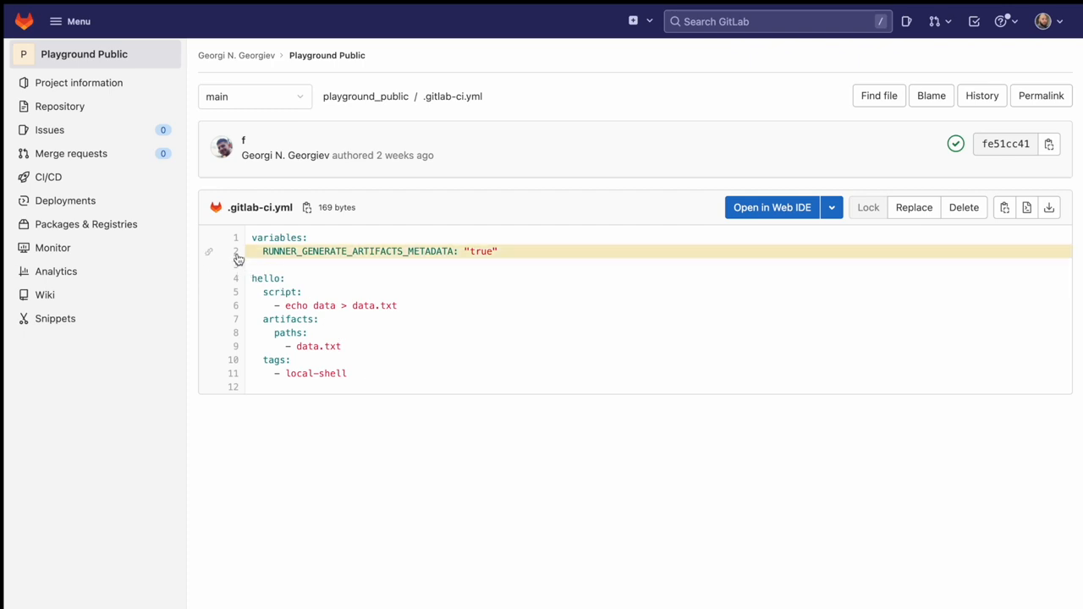
mouse_move(719, 159)
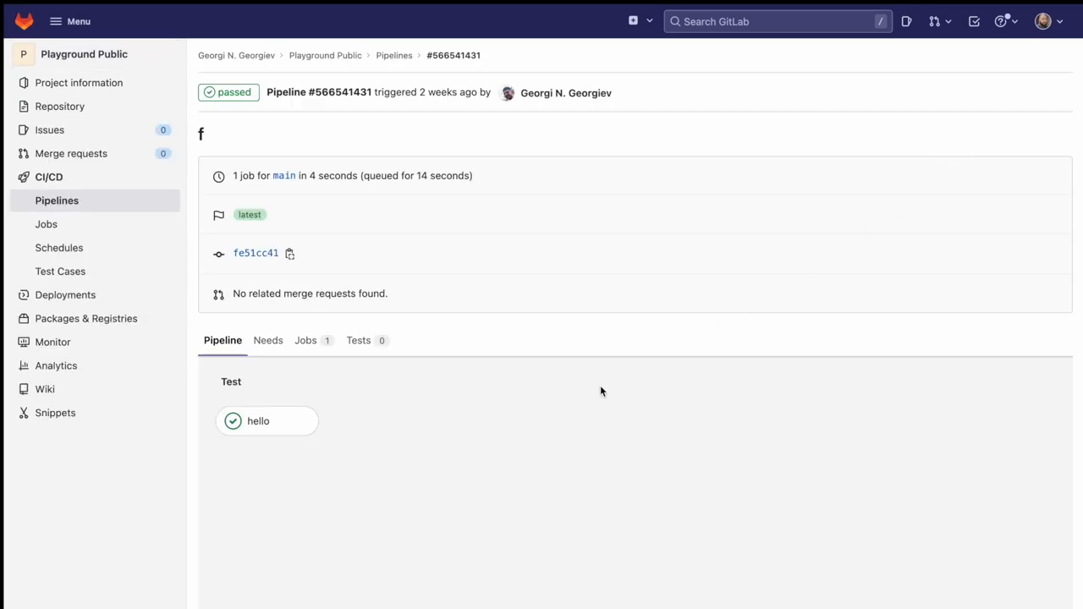
- Browse the hello job's artifacts and view the artifacts-metadata.json file
click(267, 420)
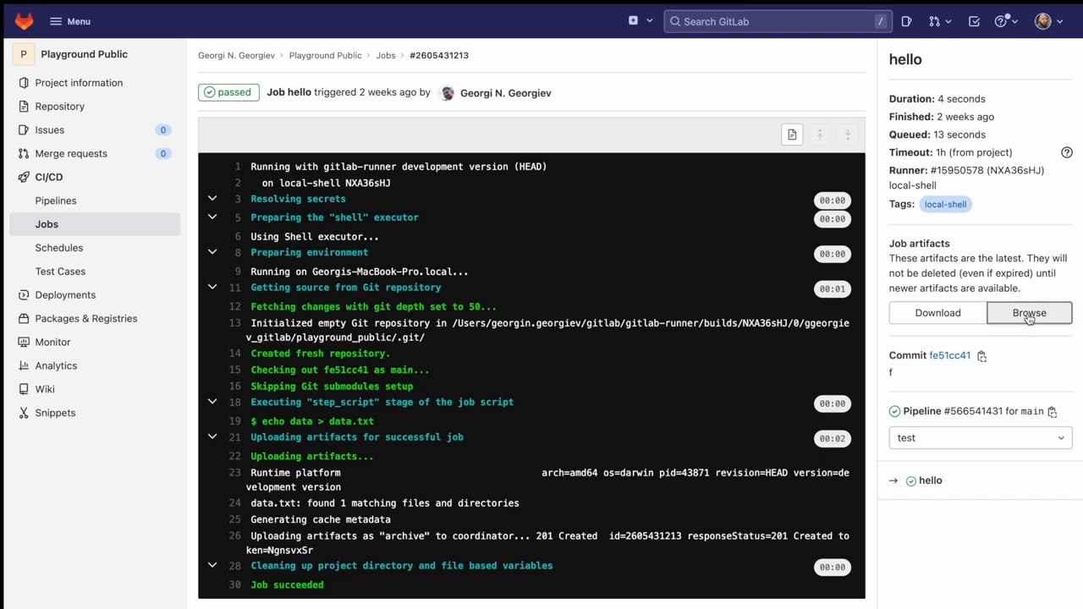
click(1028, 311)
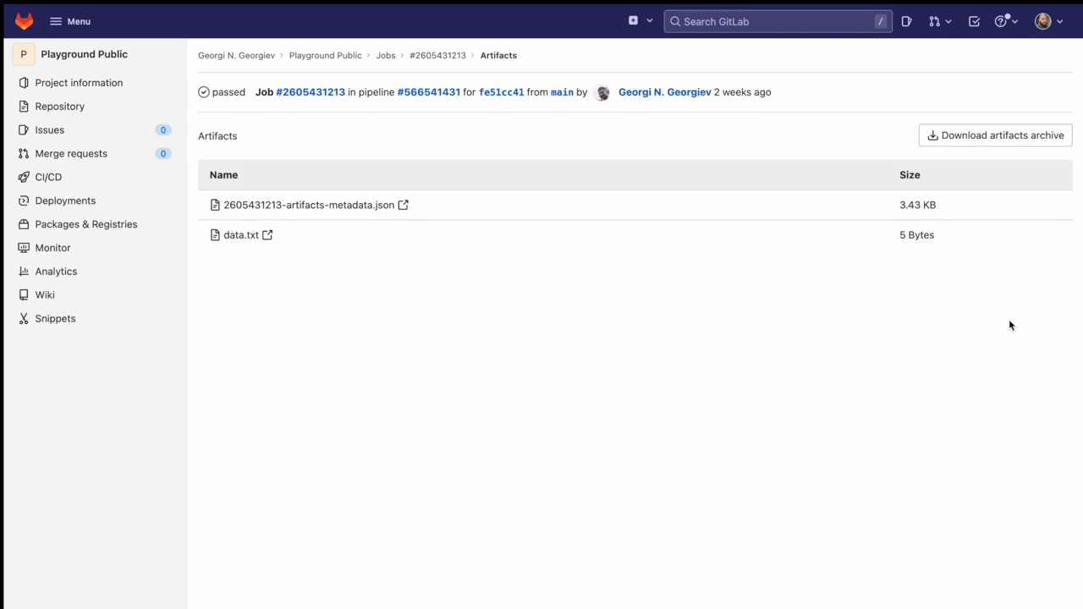
mouse_move(385, 267)
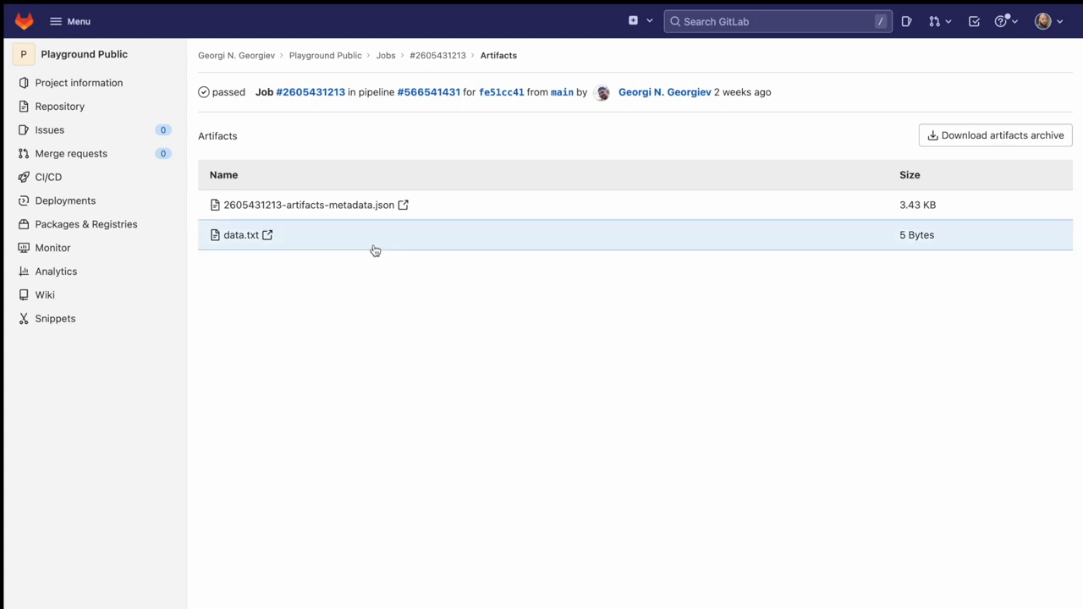
click(308, 205)
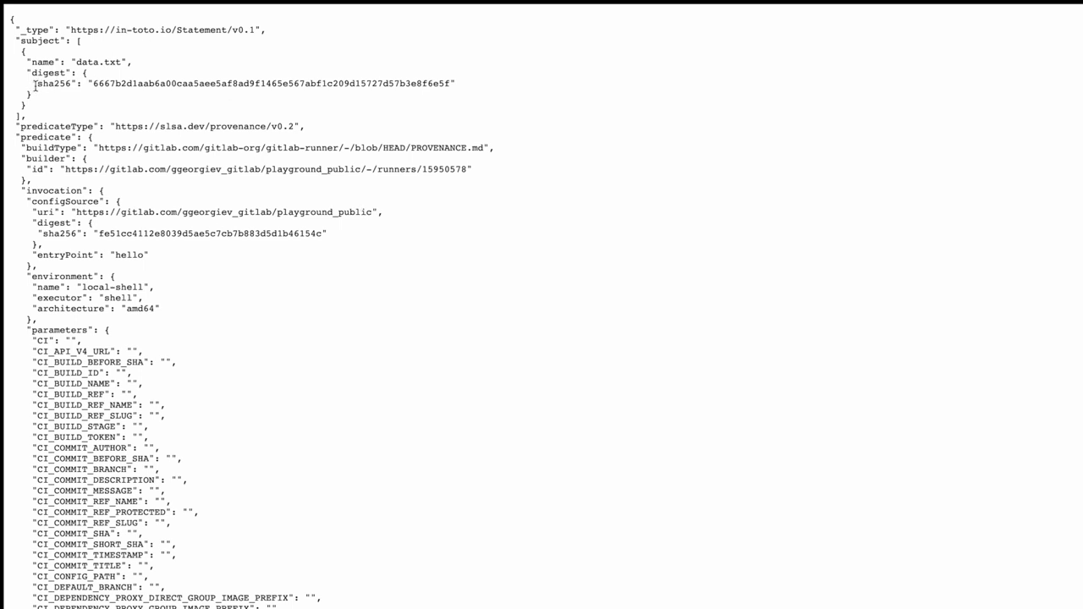
- Scroll the attestation JSON through data.txt's sha256 digest, builder, invocation and CI parameters
scroll(down, 3)
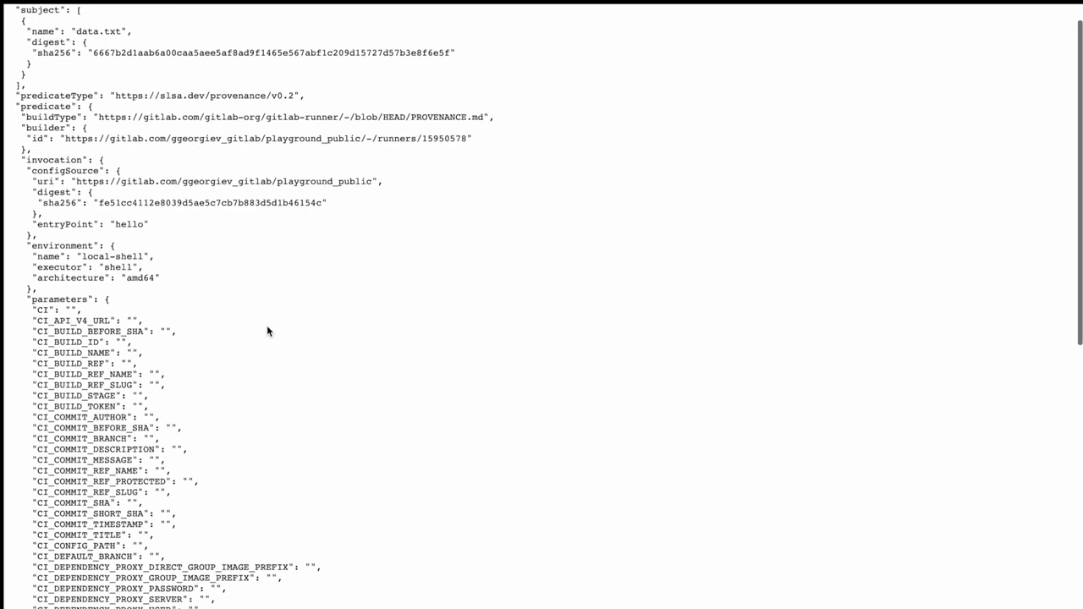
scroll(down, 3)
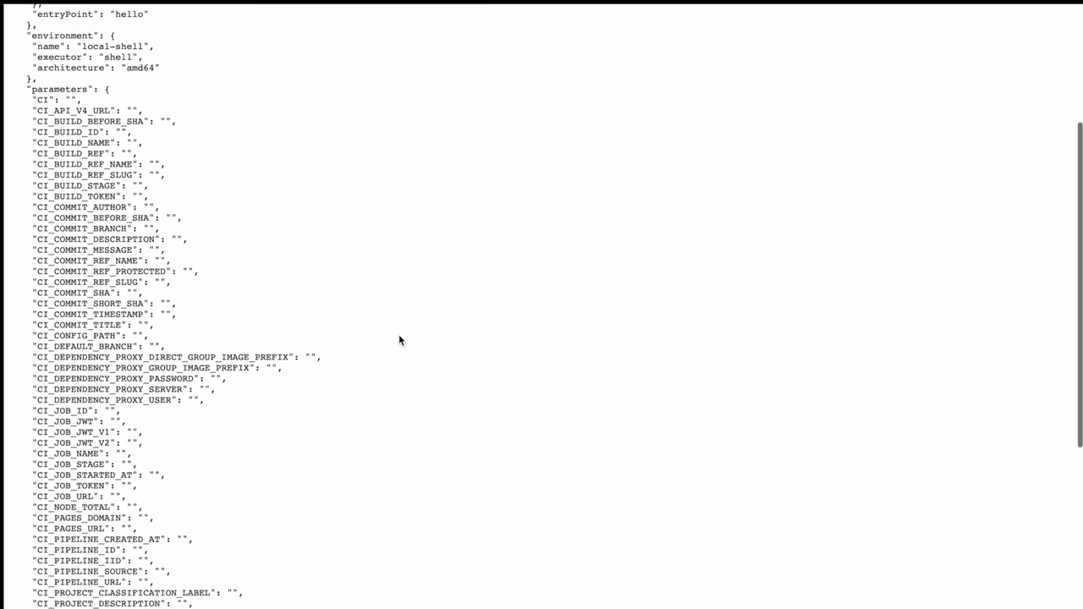
scroll(down, 3)
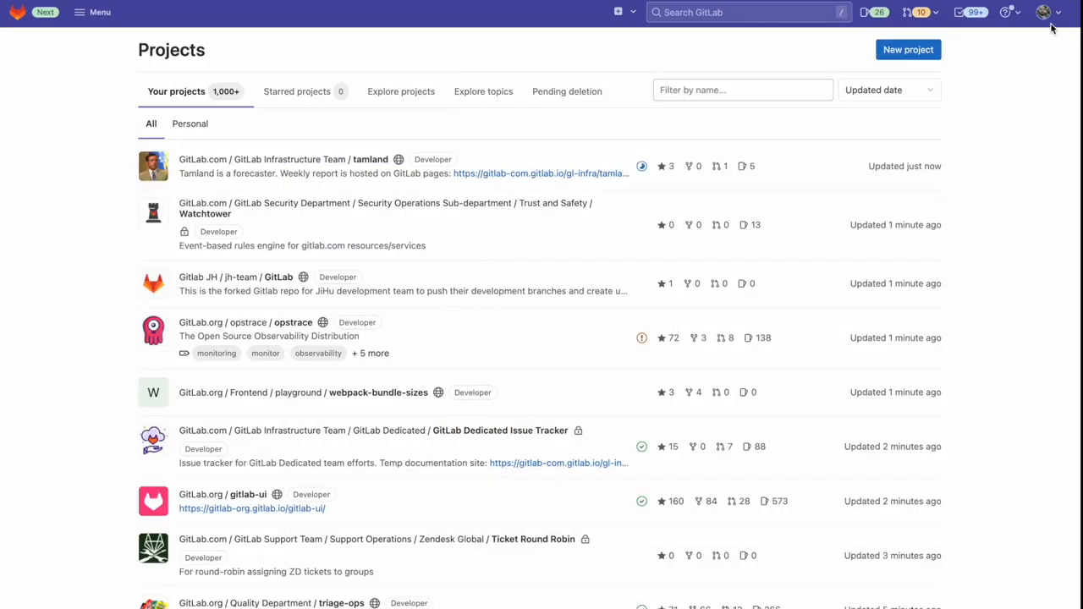
- Reach the SSH Keys page in user settings showing four registered keys
click(1049, 12)
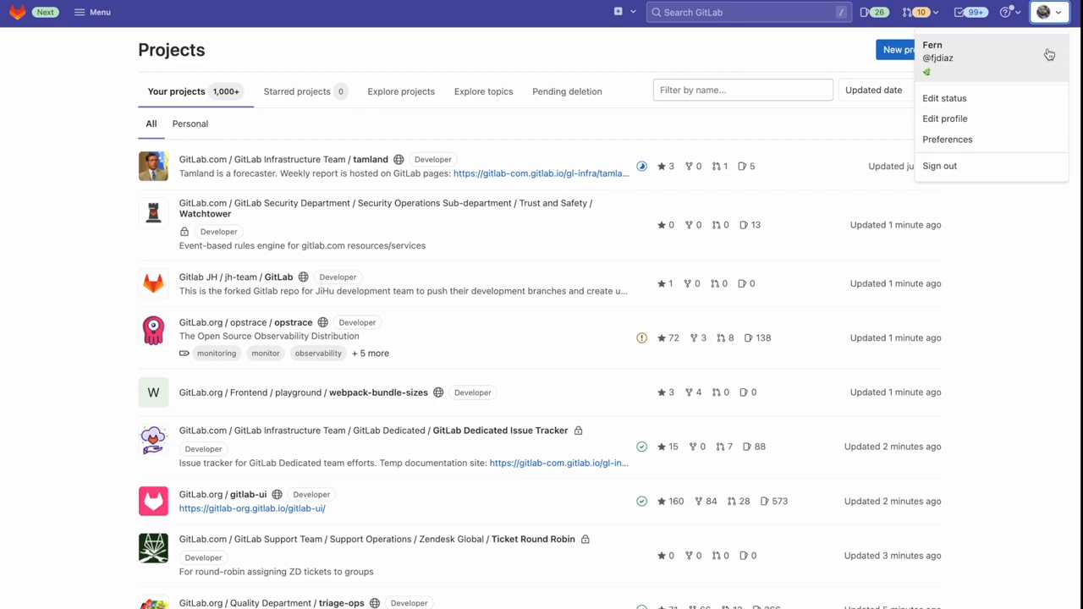
click(948, 139)
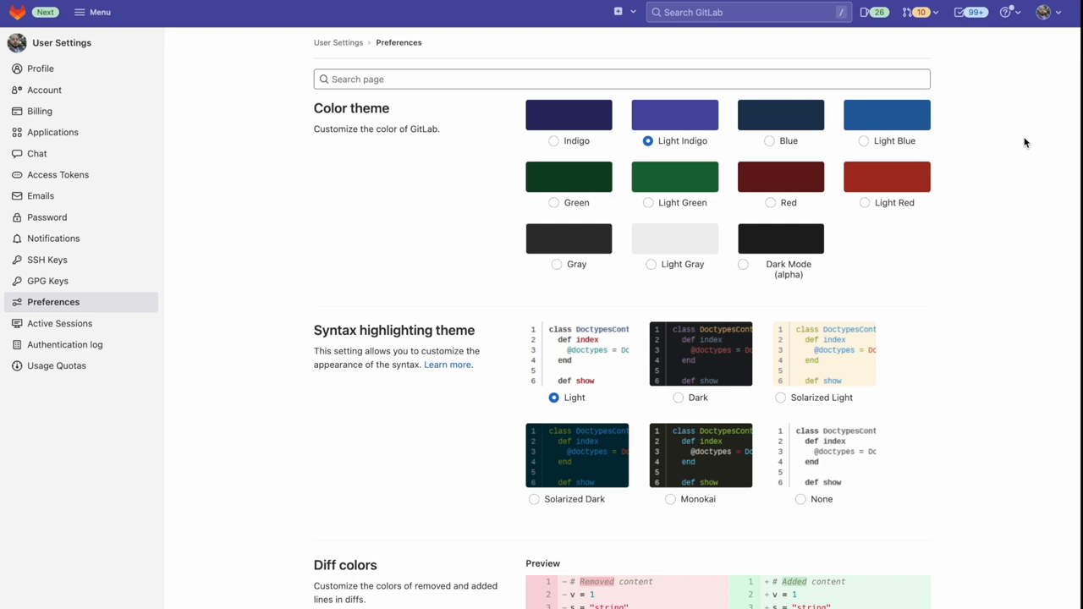
mouse_move(176, 152)
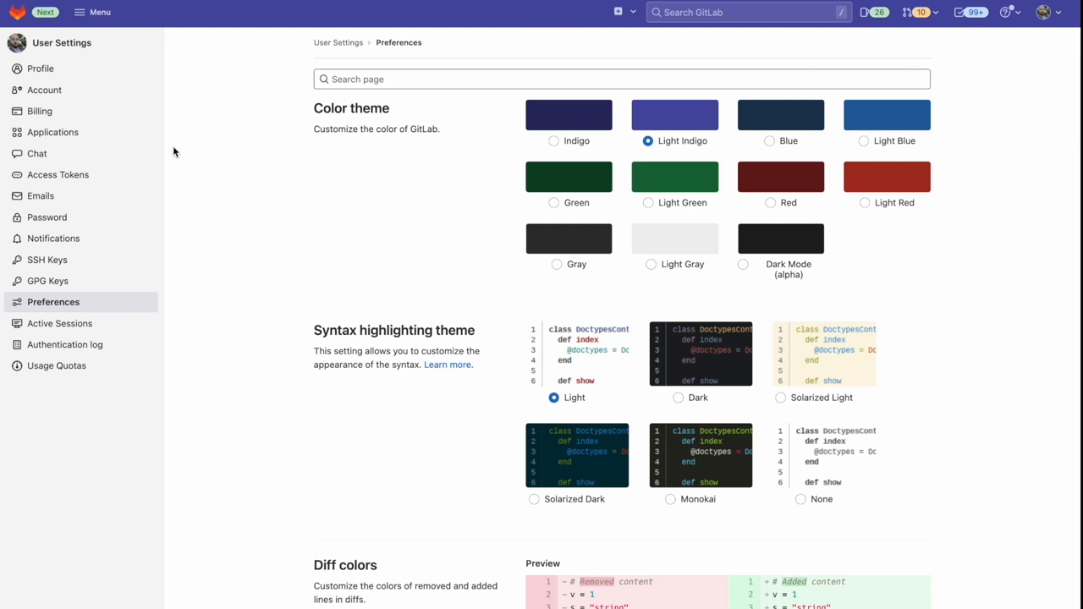
click(48, 260)
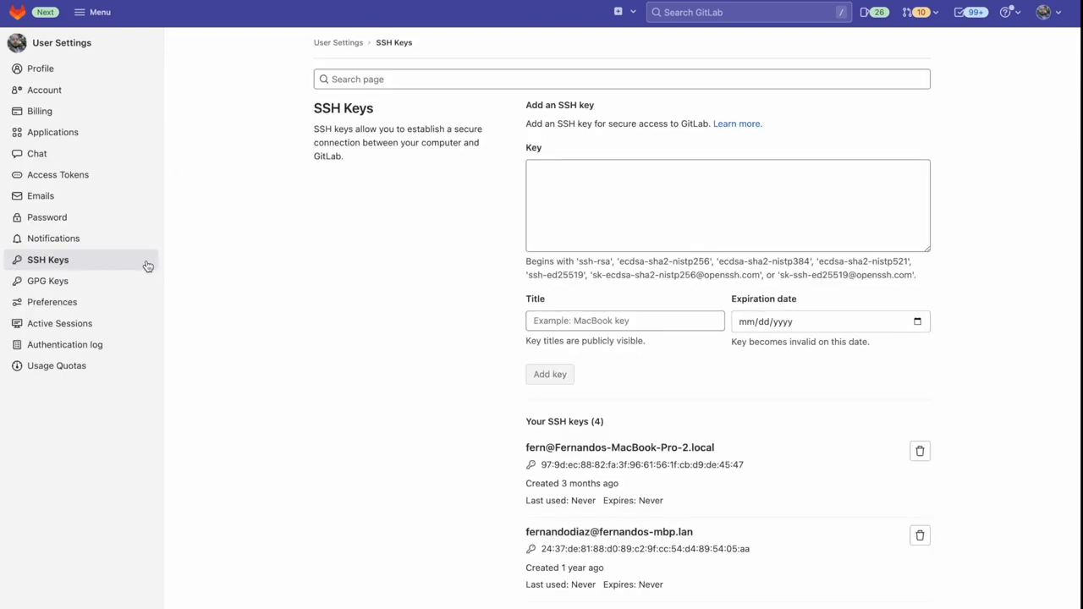
mouse_move(375, 225)
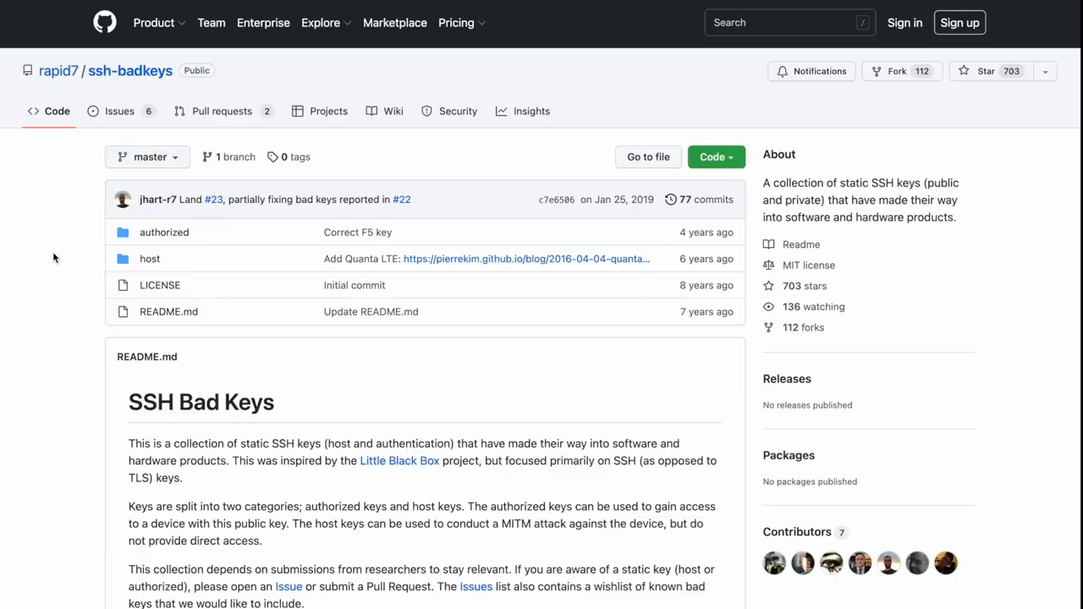
mouse_move(164, 232)
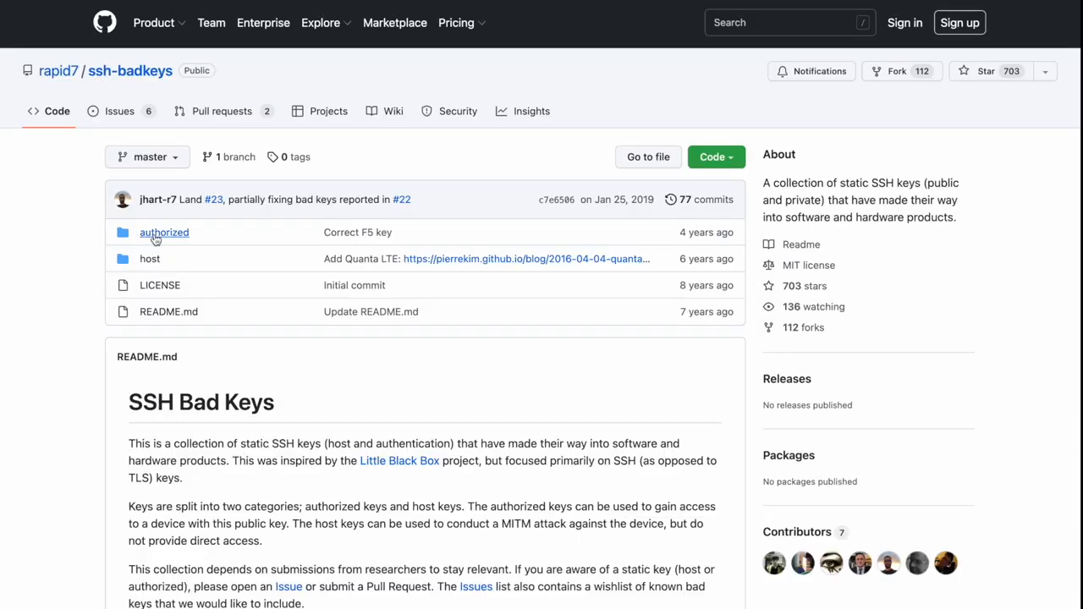
- Browse the rapid7/ssh-badkeys authorized folder of known compromised keys
click(164, 232)
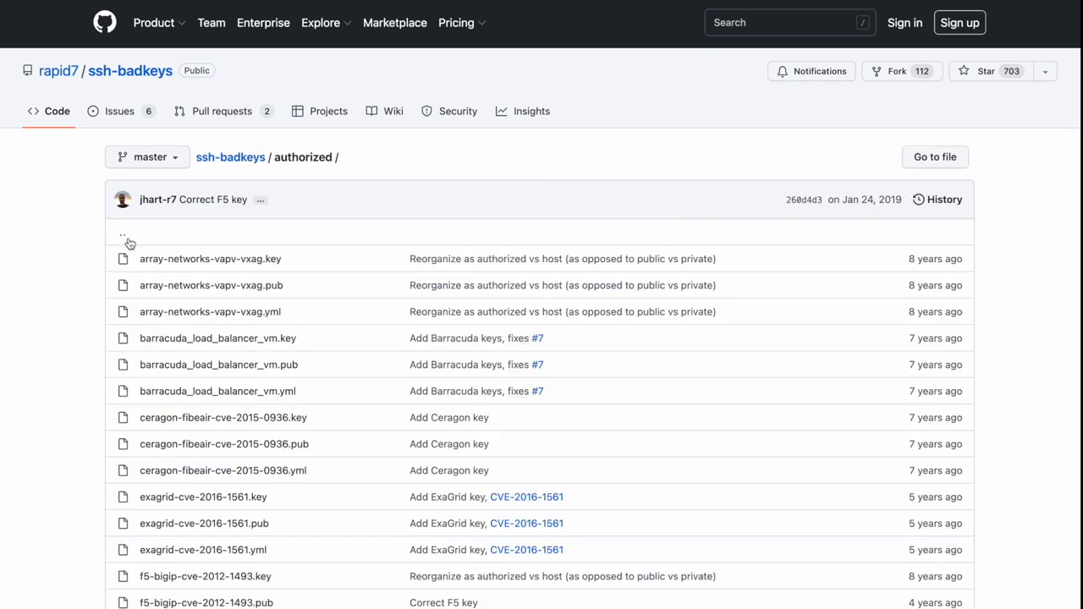
mouse_move(76, 284)
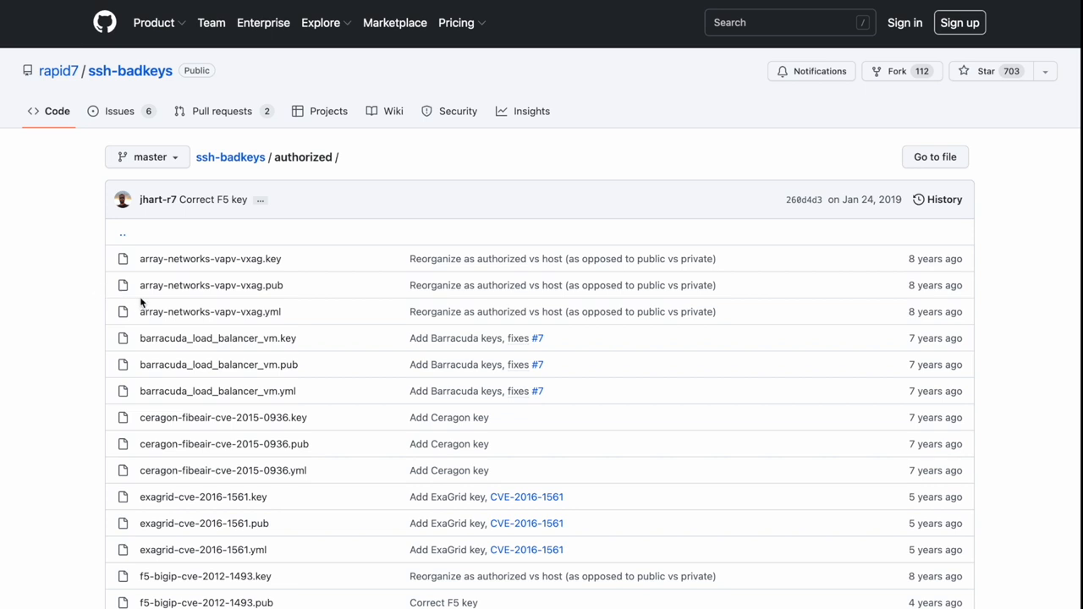
click(209, 284)
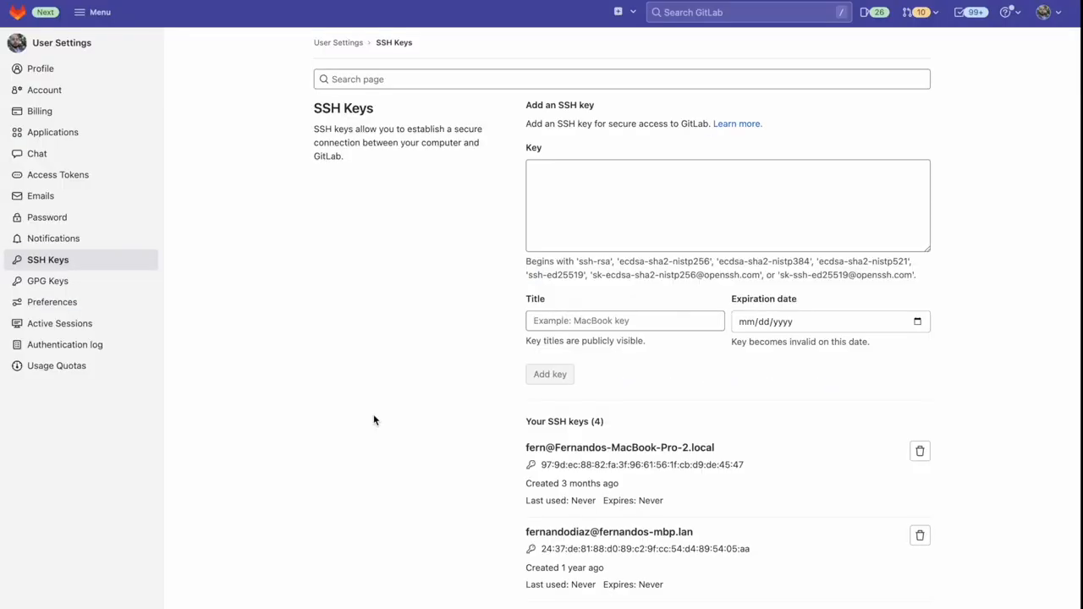
mouse_move(606, 181)
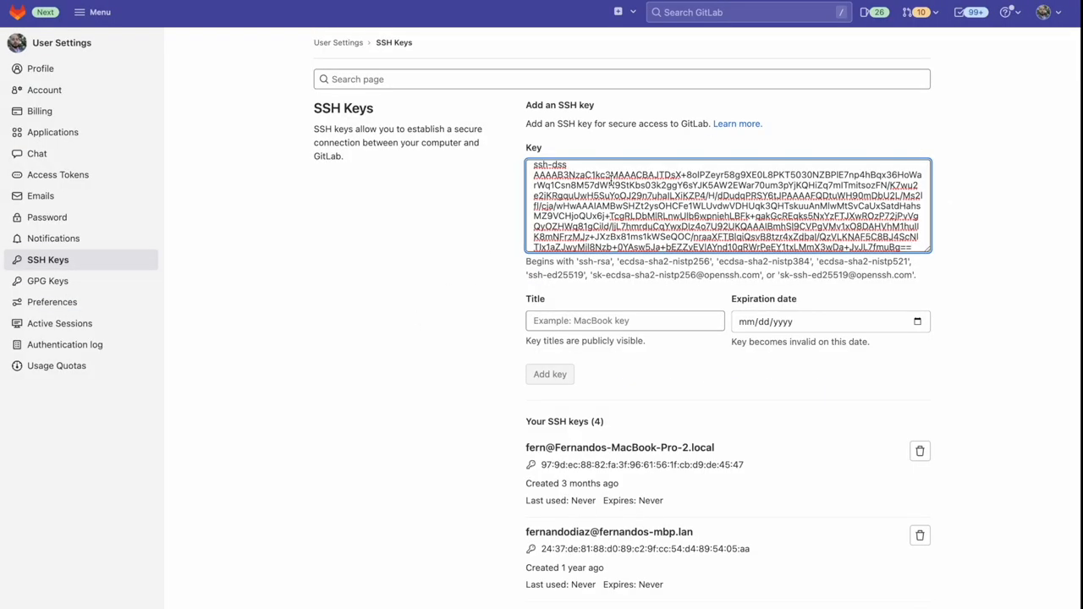
- Add the pasted compromised SSH key with the title 'insecure'
click(624, 321)
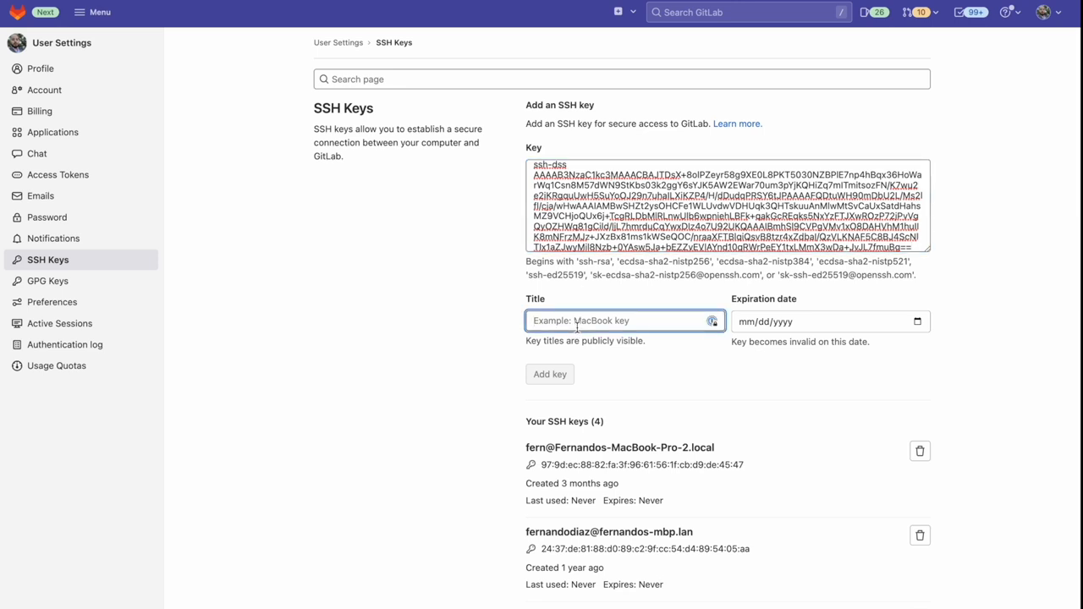
text(insecu)
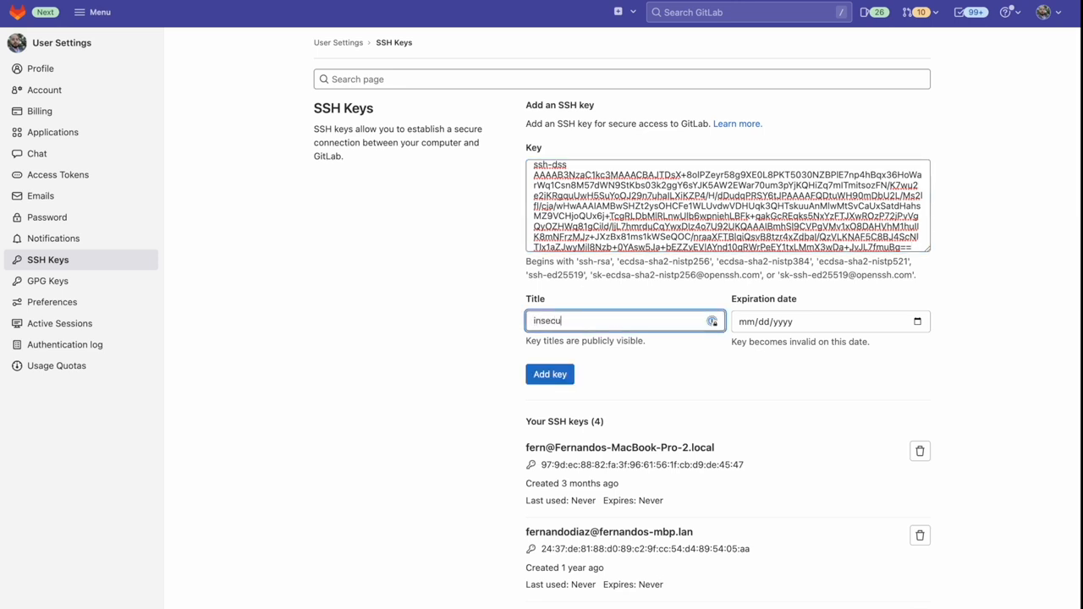
text(re)
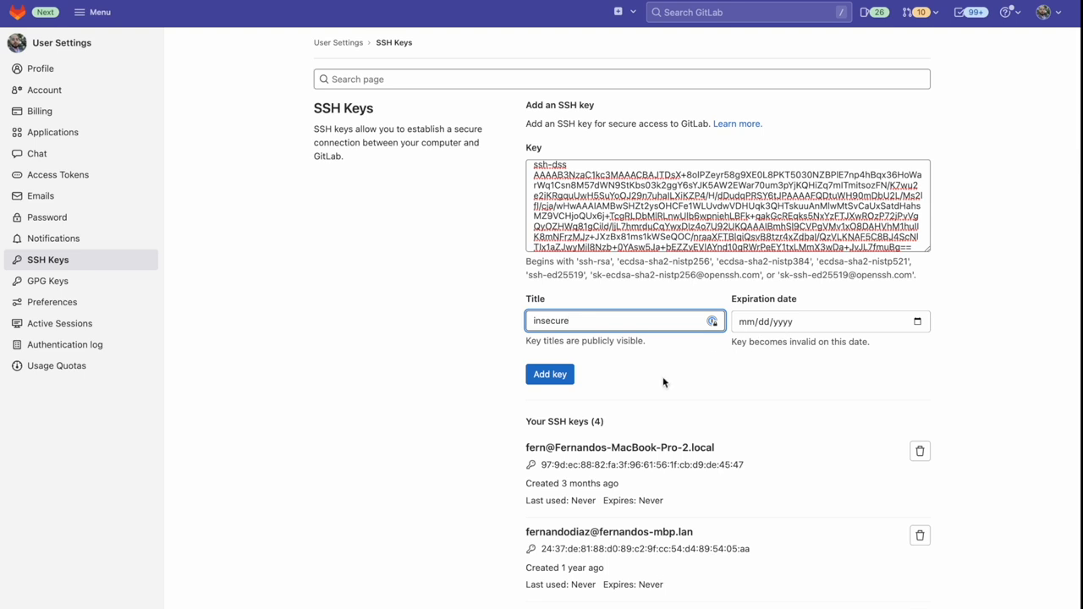
click(549, 374)
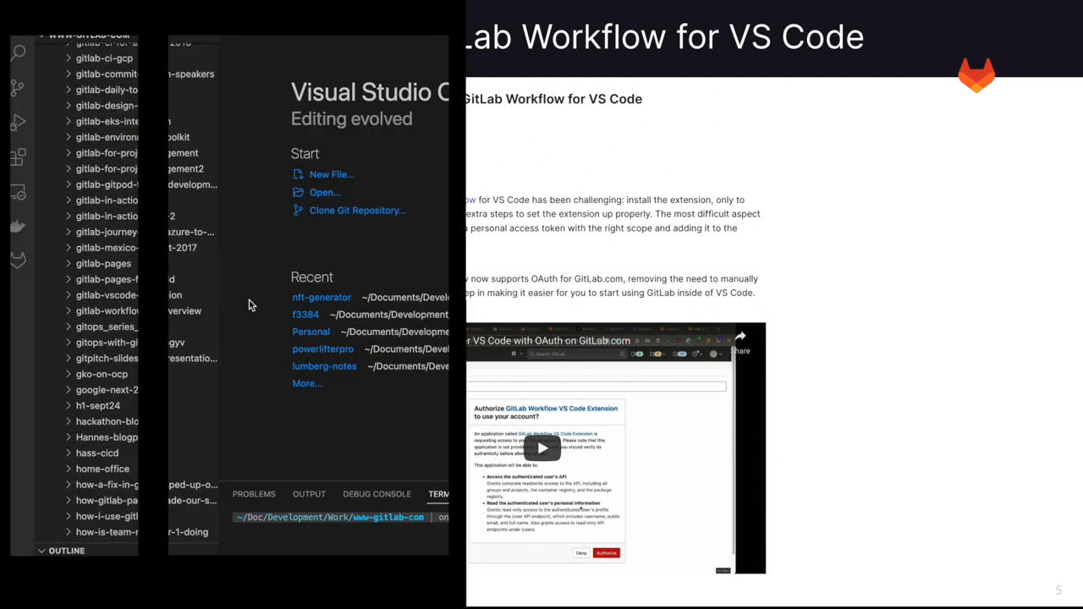
- Connect the GitLab Workflow extension to GitLab.com with OAuth and allow the sign-in
click(17, 260)
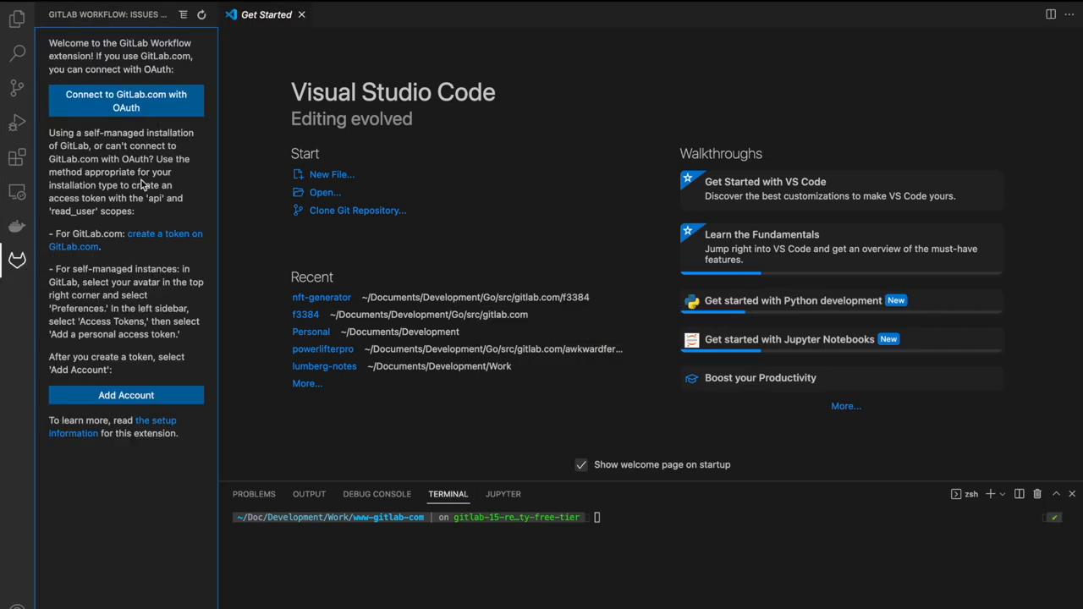
mouse_move(184, 106)
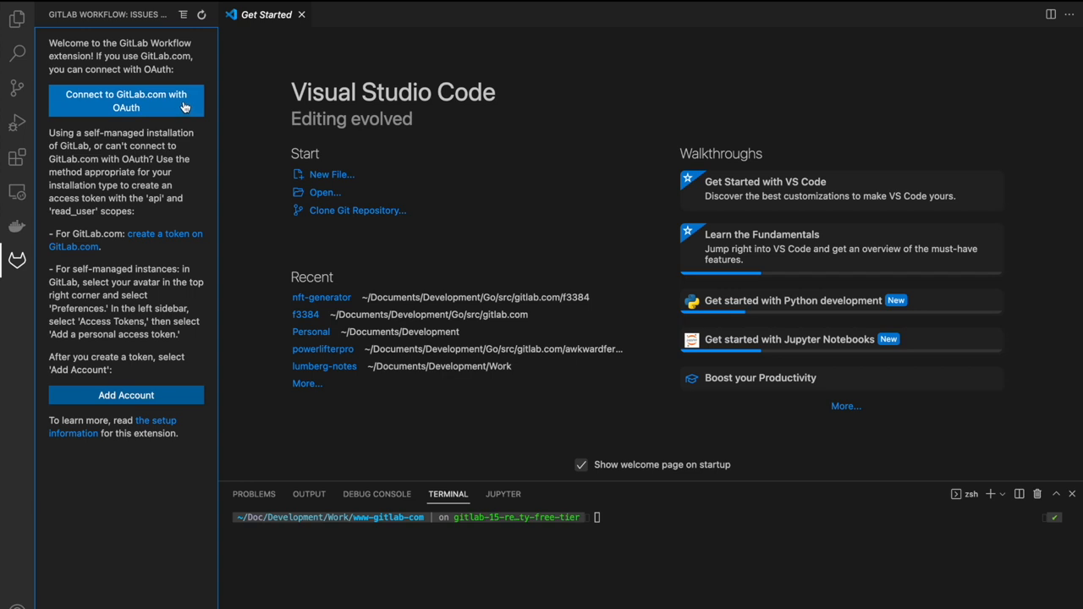
click(126, 102)
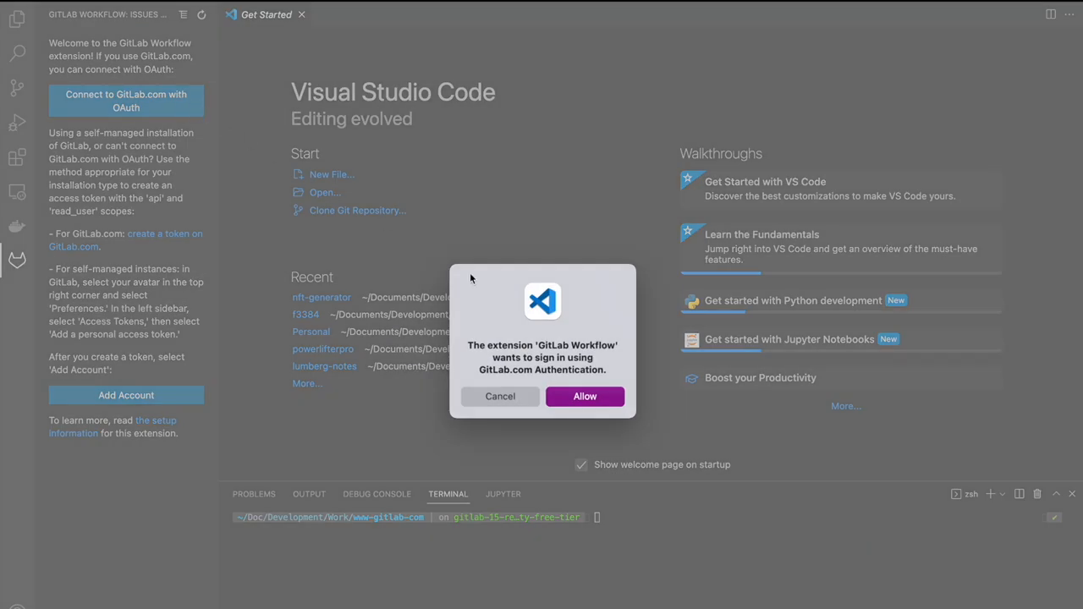
click(585, 396)
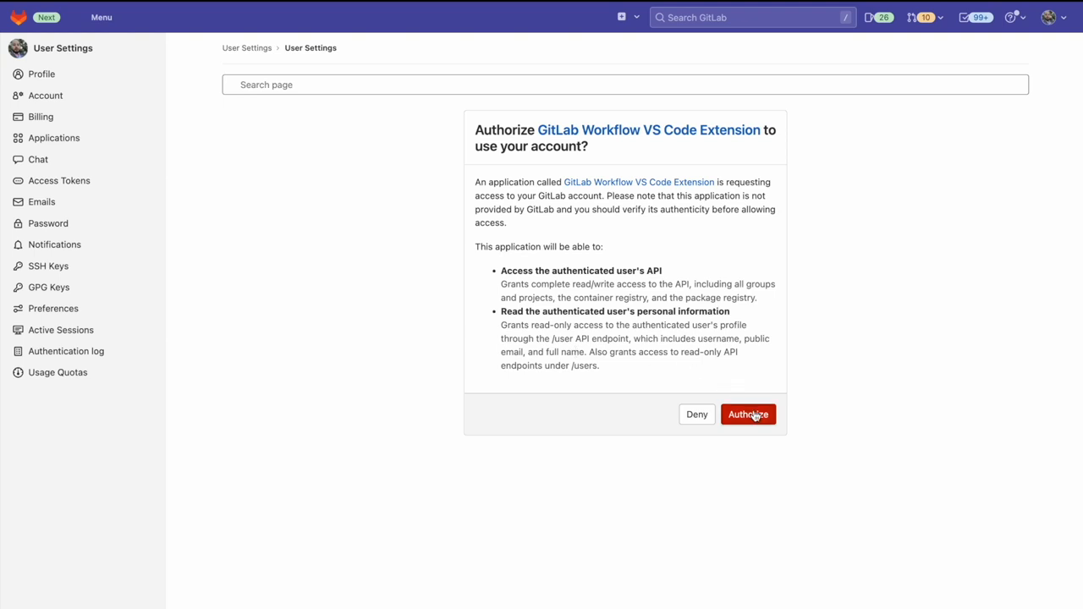
- Authorize the GitLab Workflow VS Code Extension and hand the sign-in back to Visual Studio Code
click(748, 412)
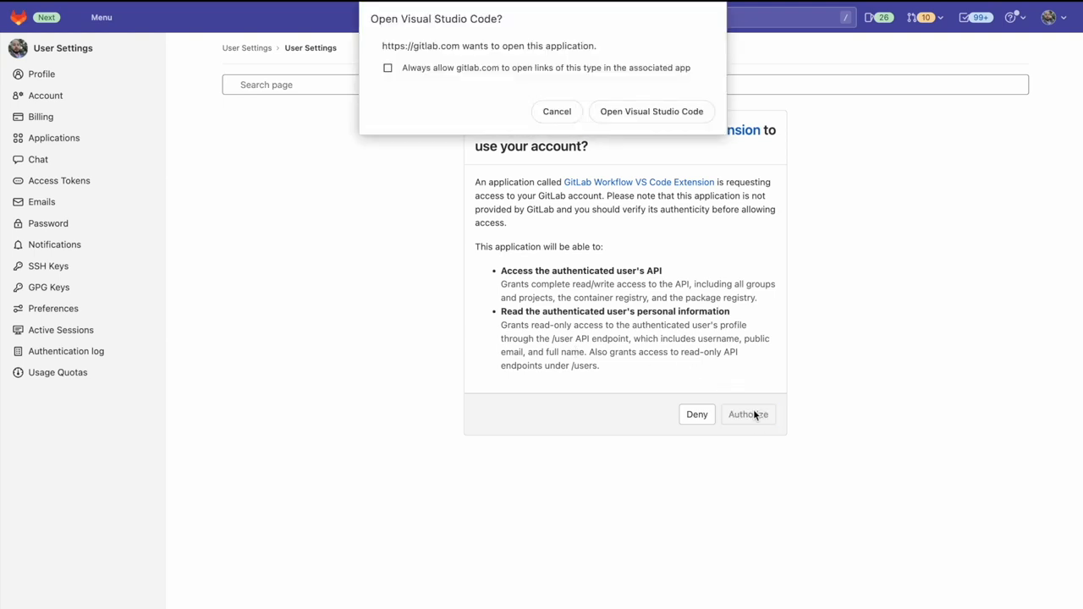
click(650, 111)
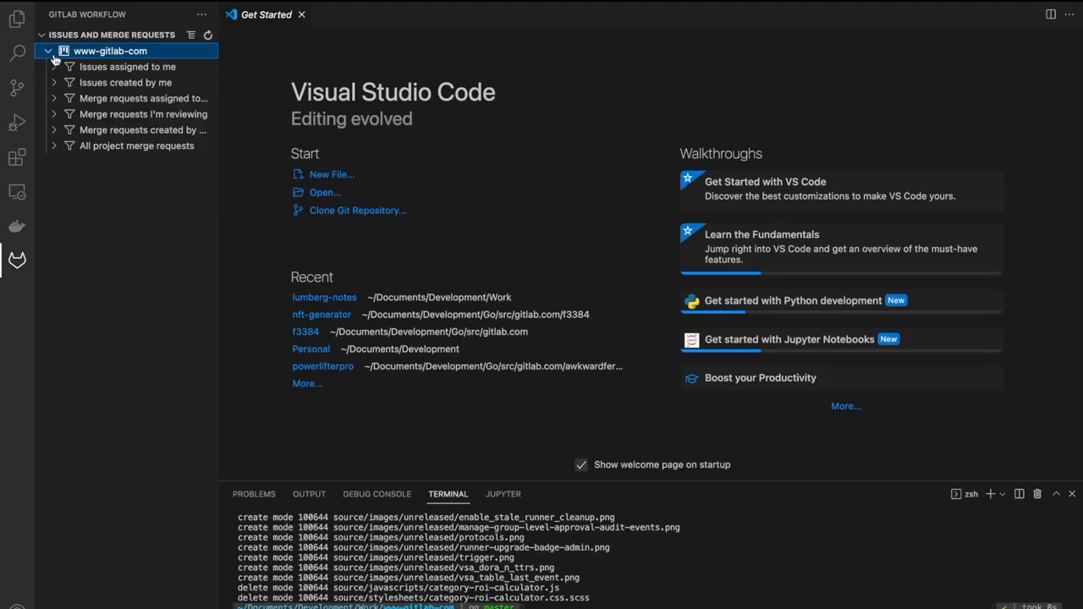
- Expand www-gitlab-com and list 'Issues created by me'
click(125, 81)
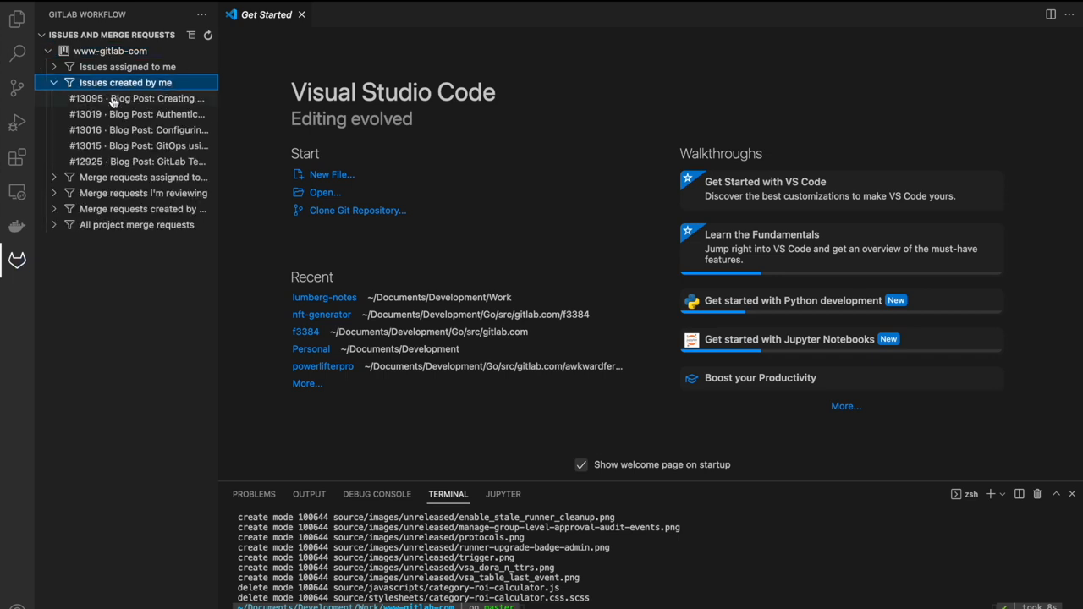
click(139, 98)
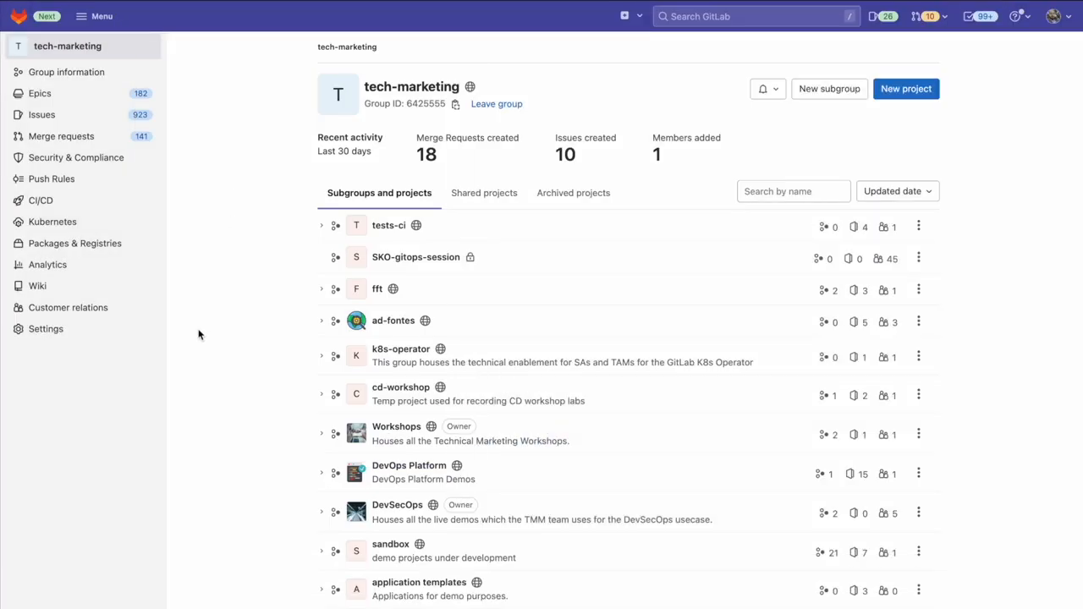
- Reach the tech-marketing group's General settings and expand 'Permissions and group features'
click(46, 329)
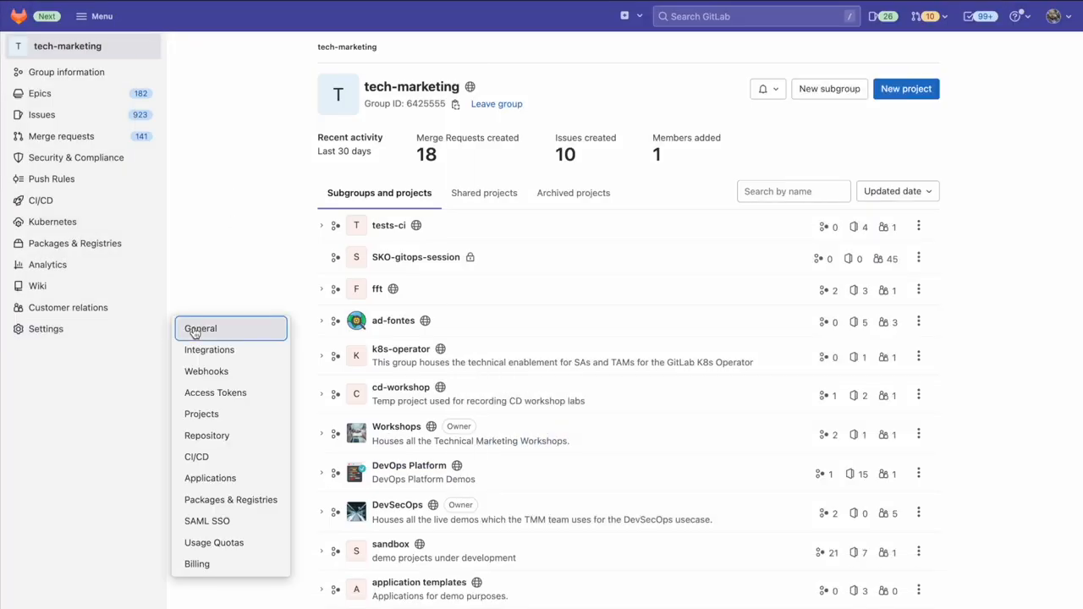
click(200, 328)
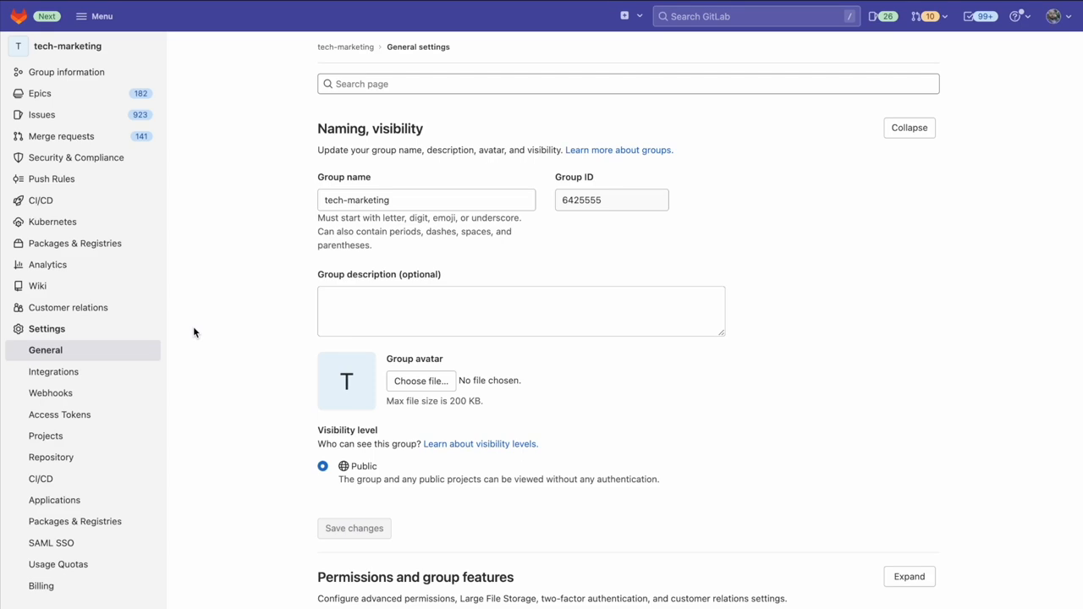
scroll(down, 3)
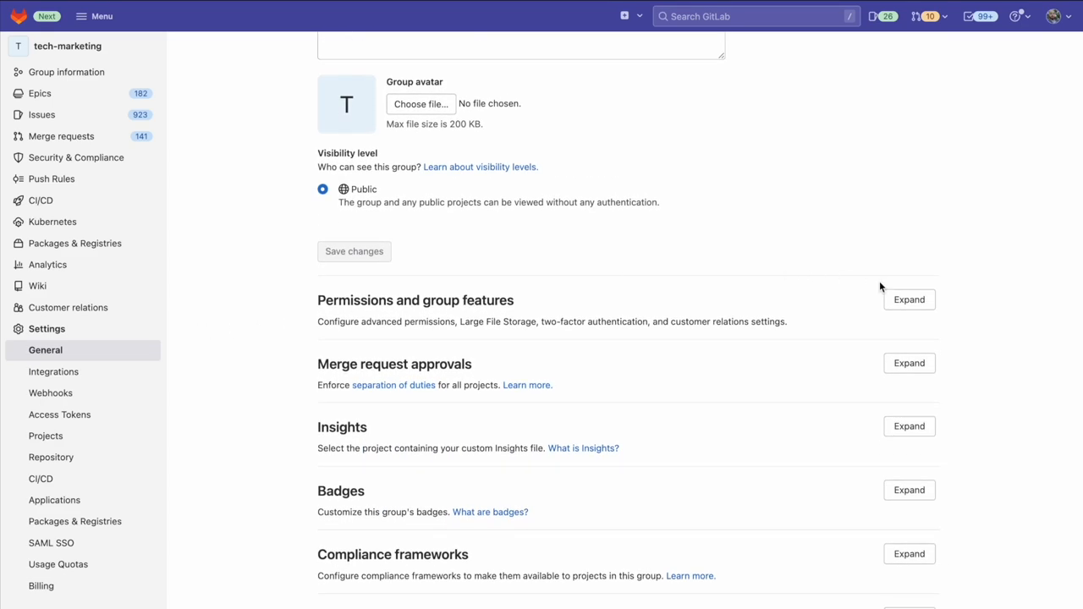
click(909, 299)
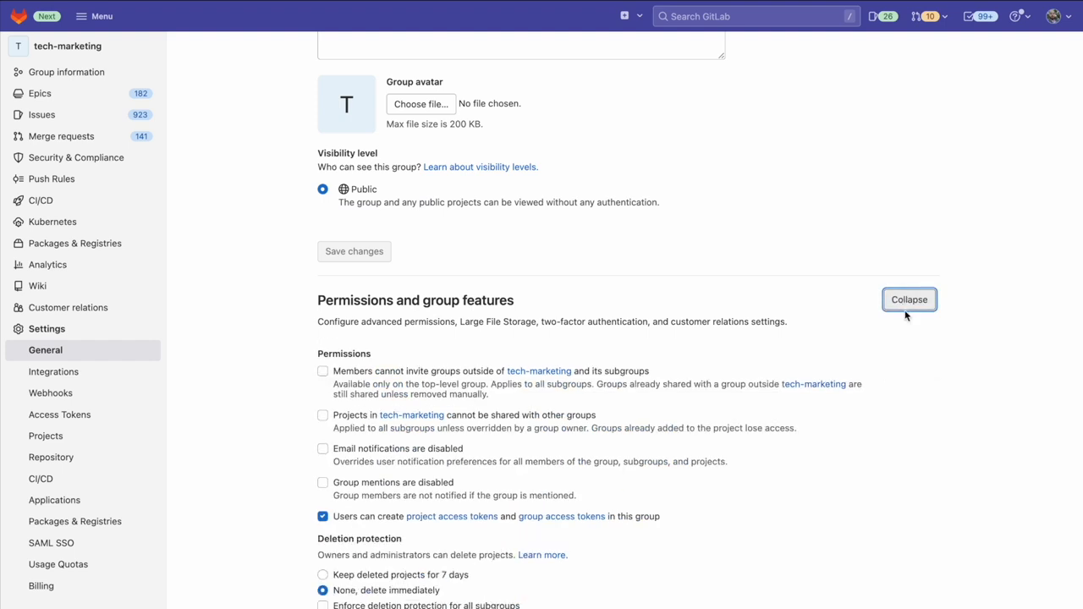
- Reveal the 'Enabled git access protocols' choices for the group
scroll(down, 3)
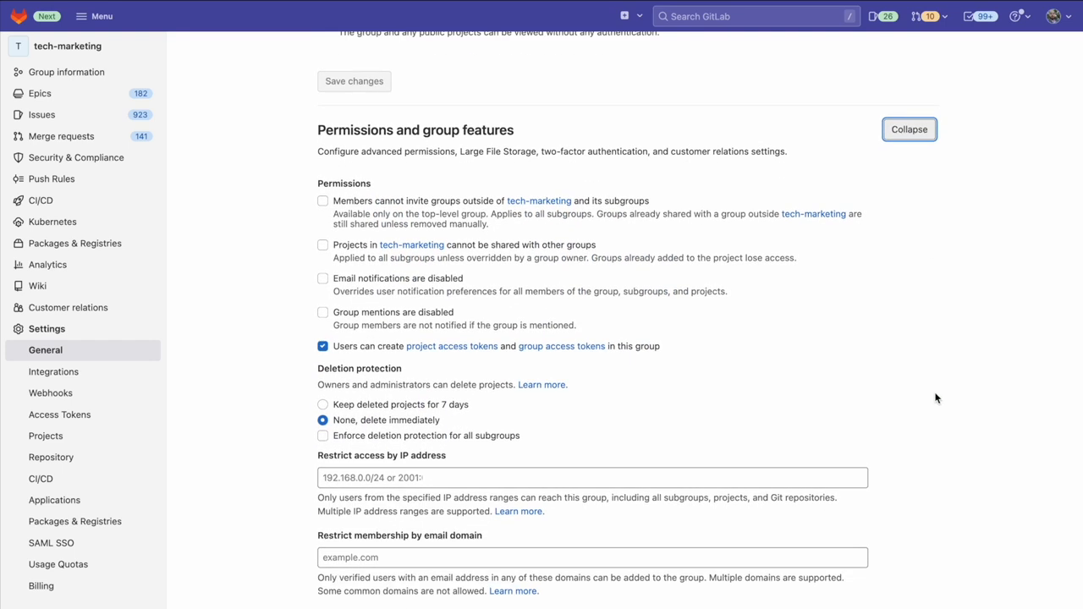
scroll(down, 3)
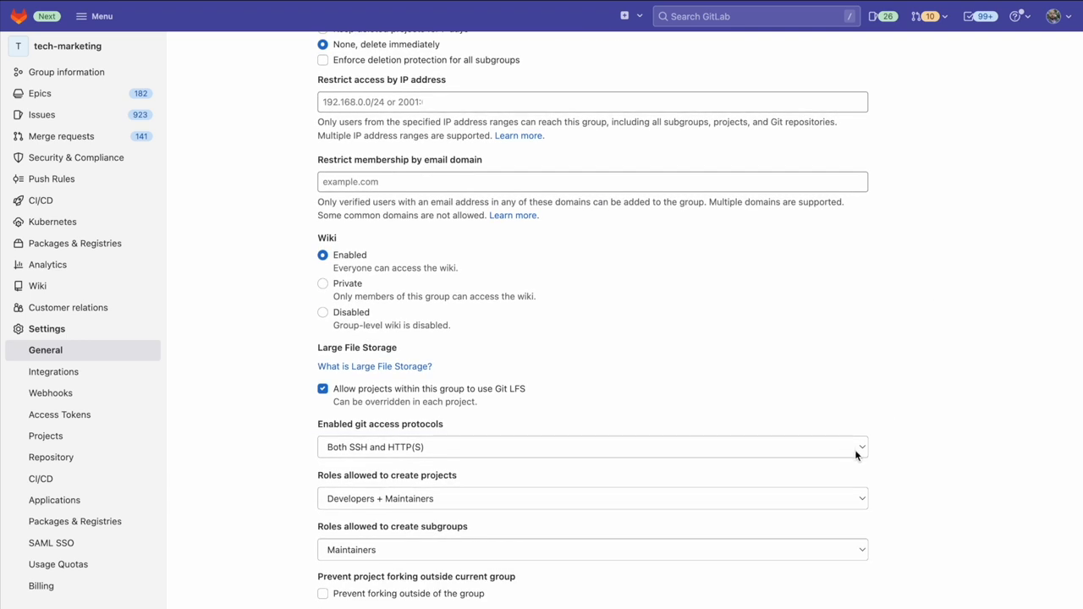
click(592, 446)
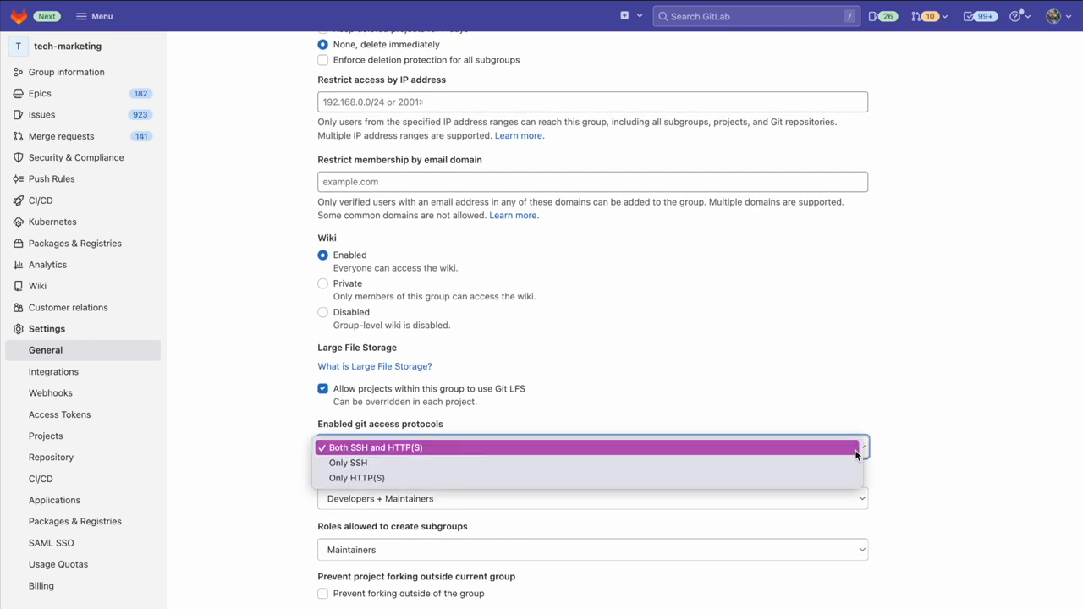